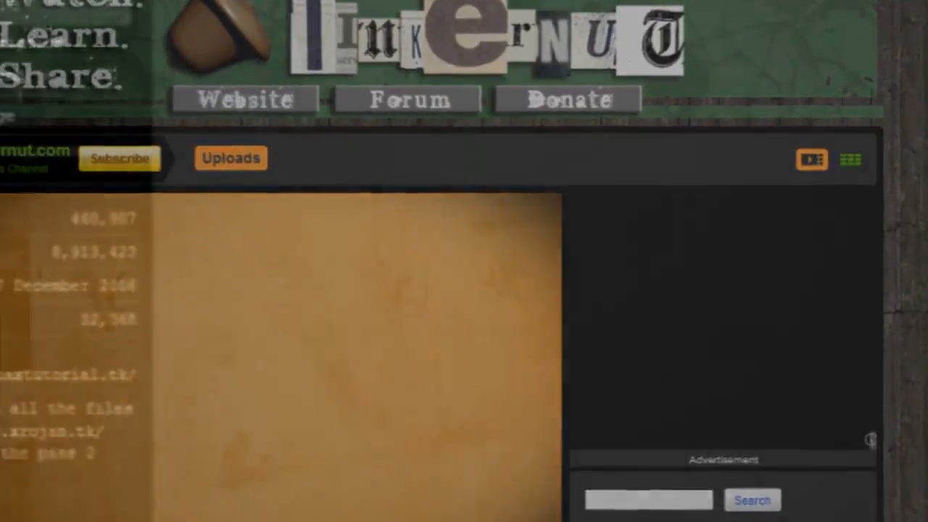
# Scroll down the GFI LANguard product page to its free trial and freeware offer
pyautogui.scroll(-3)
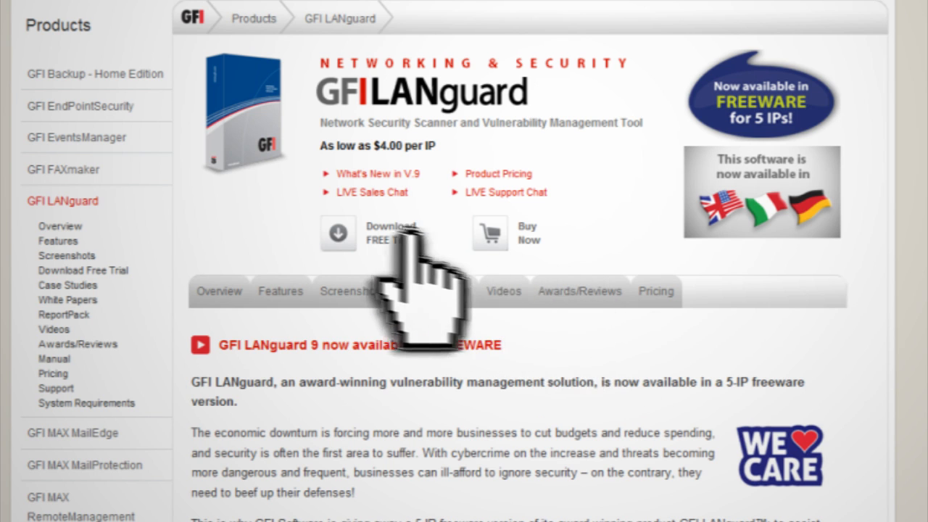
# Install the GFI LANguard free trial with ReportPack, launch it, and unblock it in the firewall
pyautogui.click(338, 233)
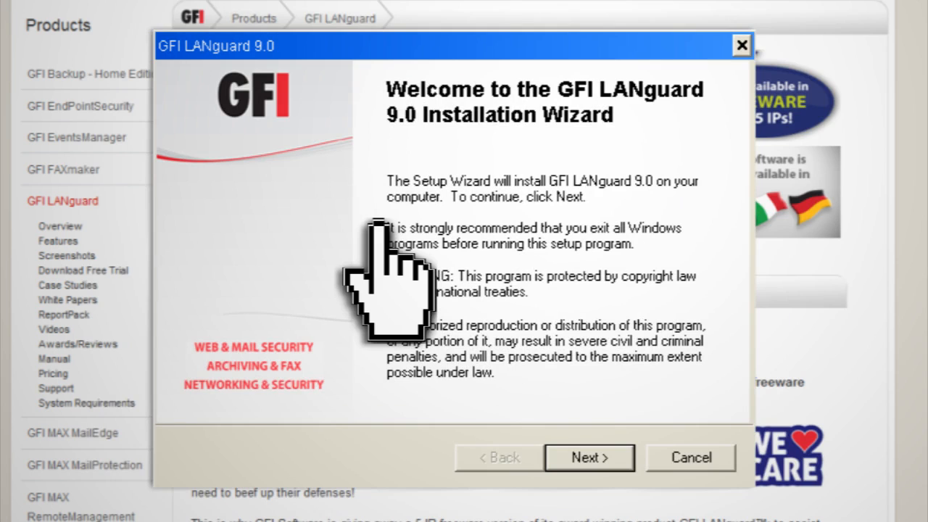
pyautogui.click(588, 457)
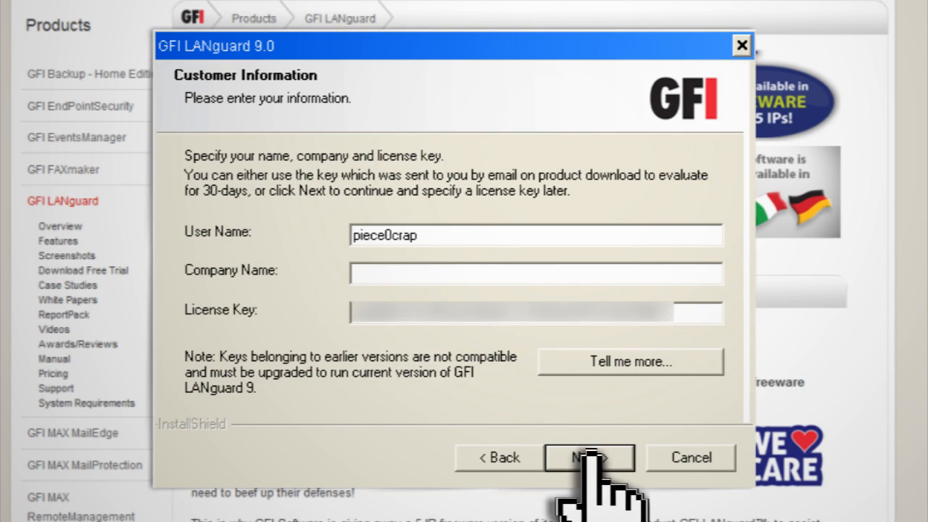
pyautogui.click(589, 457)
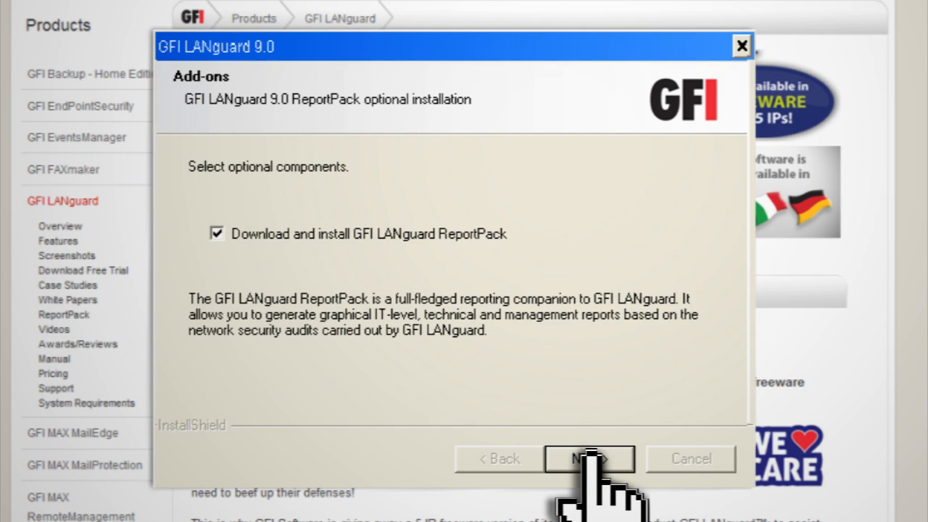
pyautogui.click(589, 458)
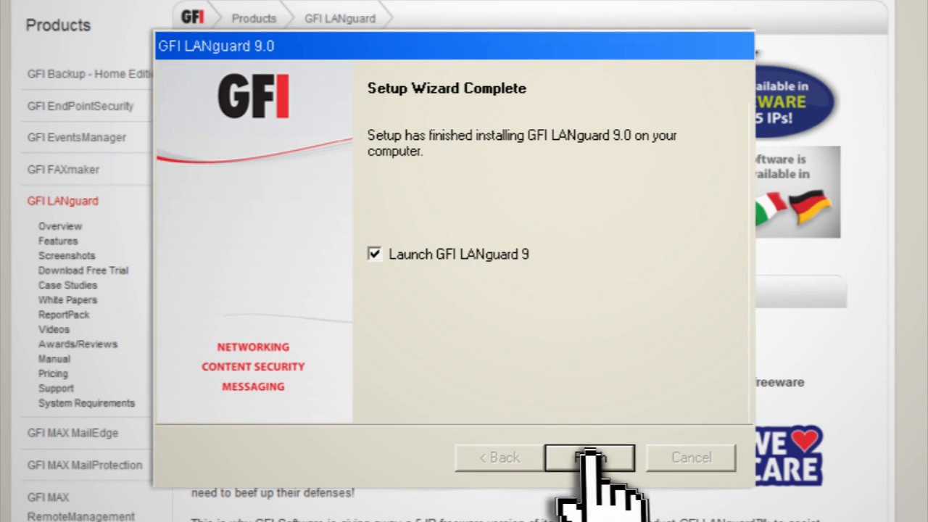
pyautogui.click(589, 458)
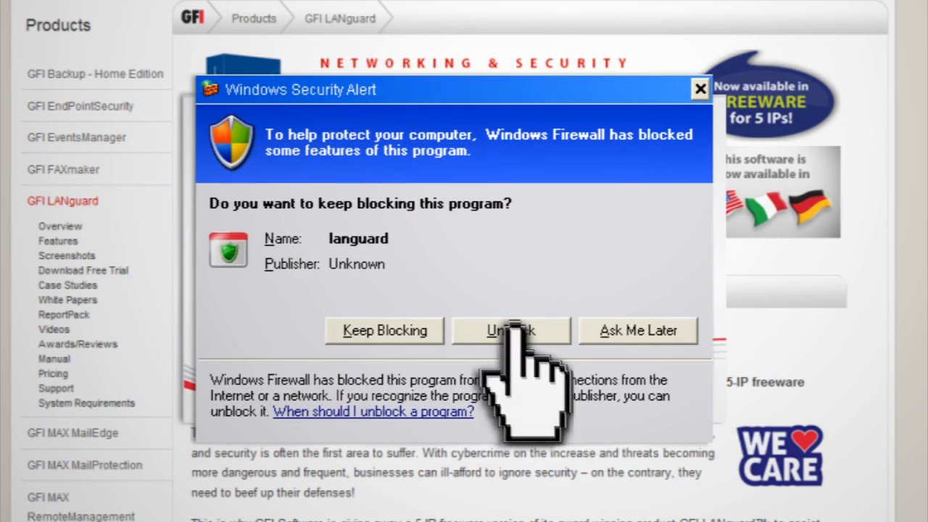
pyautogui.click(511, 331)
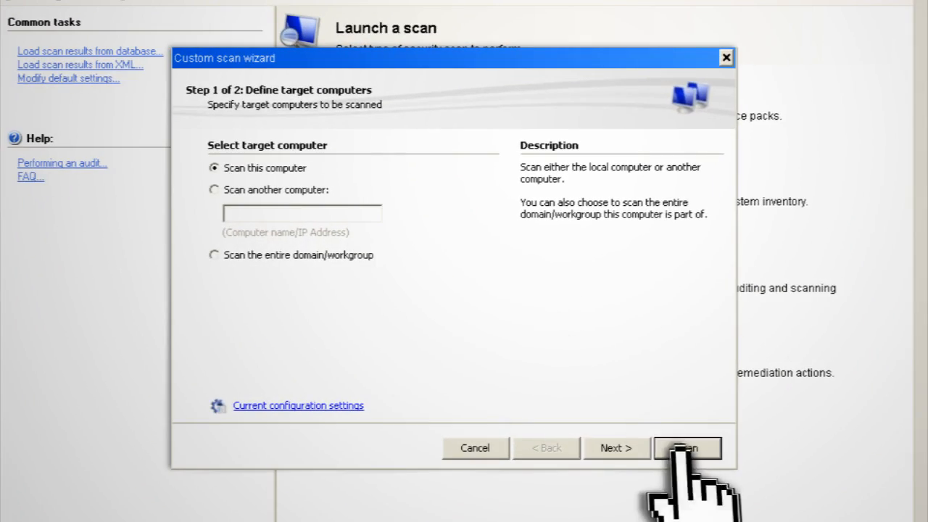
# Scan this computer, yielding a High vulnerability level with 99 missing security updates
pyautogui.click(686, 447)
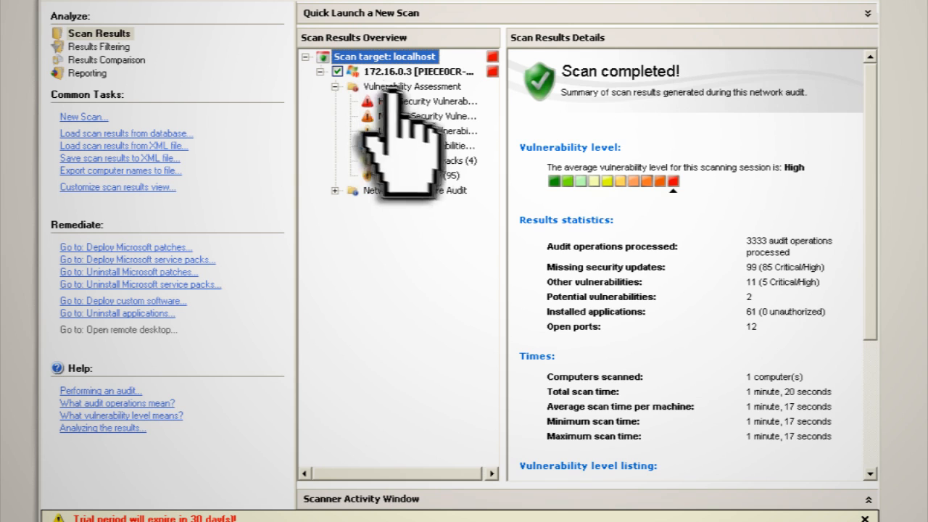
# Browse missing service packs, the 95 missing patches, then the four open TCP ports
pyautogui.click(419, 160)
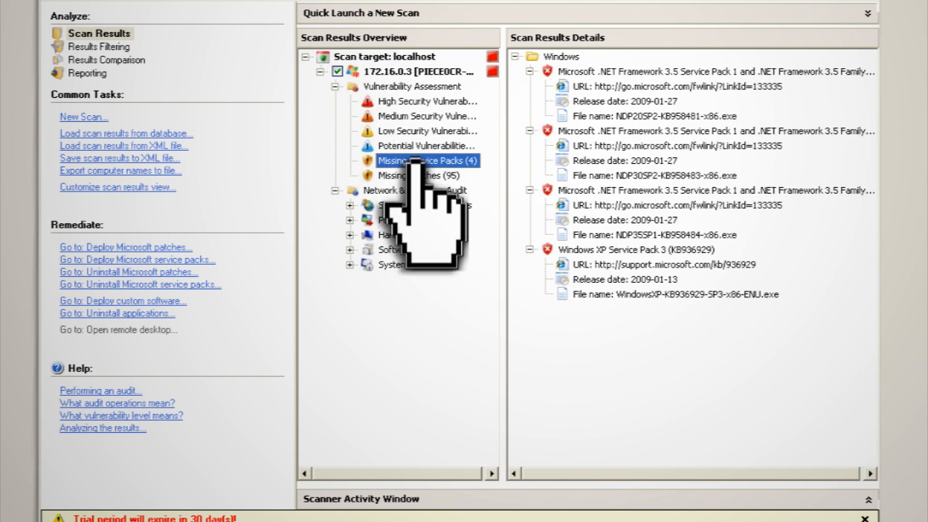
pyautogui.click(419, 175)
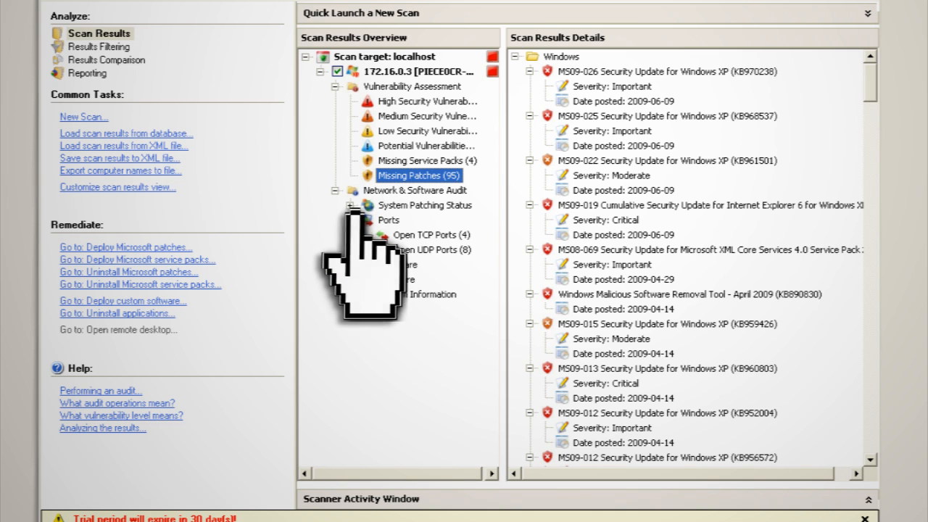
pyautogui.click(430, 234)
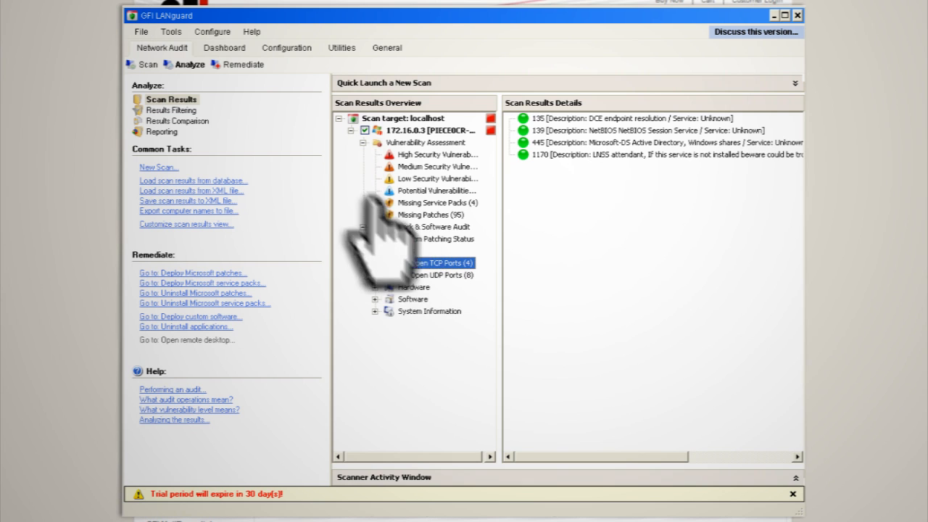
pyautogui.click(242, 65)
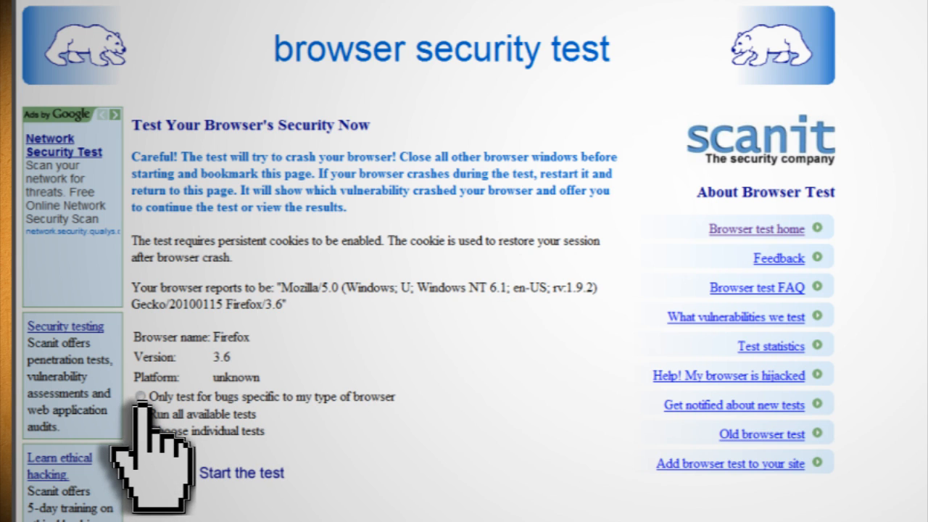
# Choose 'Only test for bugs specific to my type of browser' on the scanit test
pyautogui.click(241, 472)
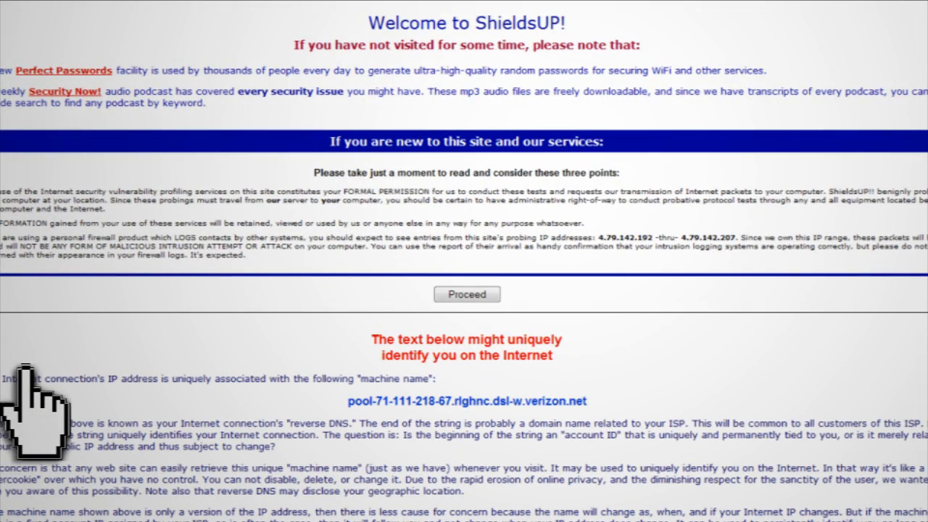
# Proceed past the ShieldsUP! welcome notice and probe All Service Ports
pyautogui.click(466, 294)
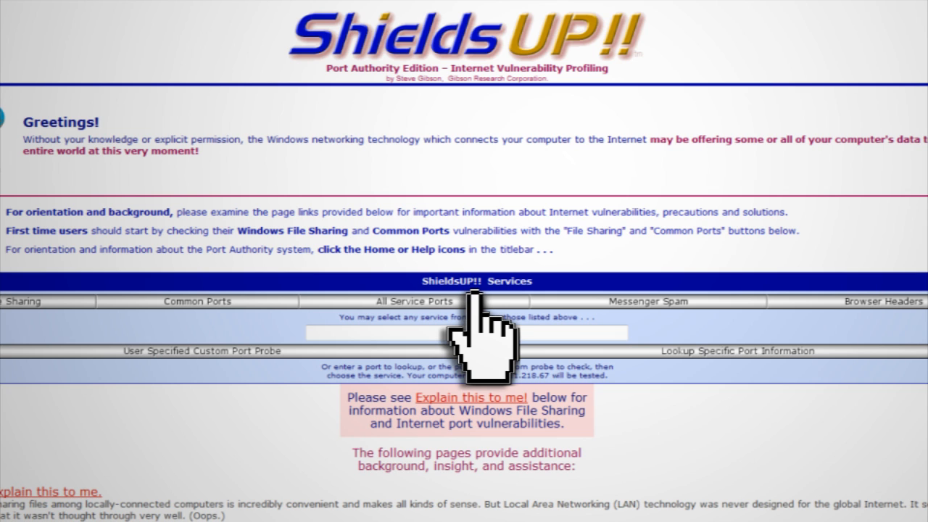
pyautogui.click(414, 300)
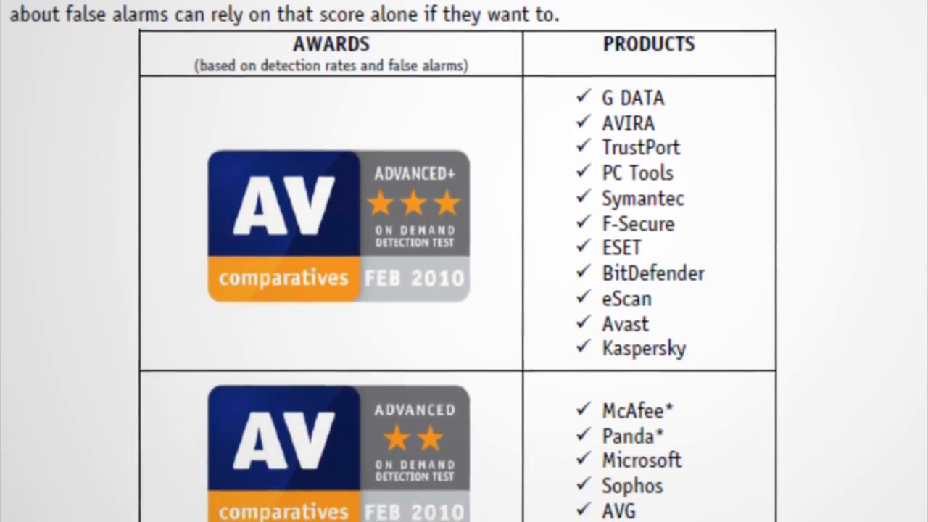
# Scroll through the February 2010 AV-Comparatives awards and the Avira free-av.com page
pyautogui.scroll(-3)
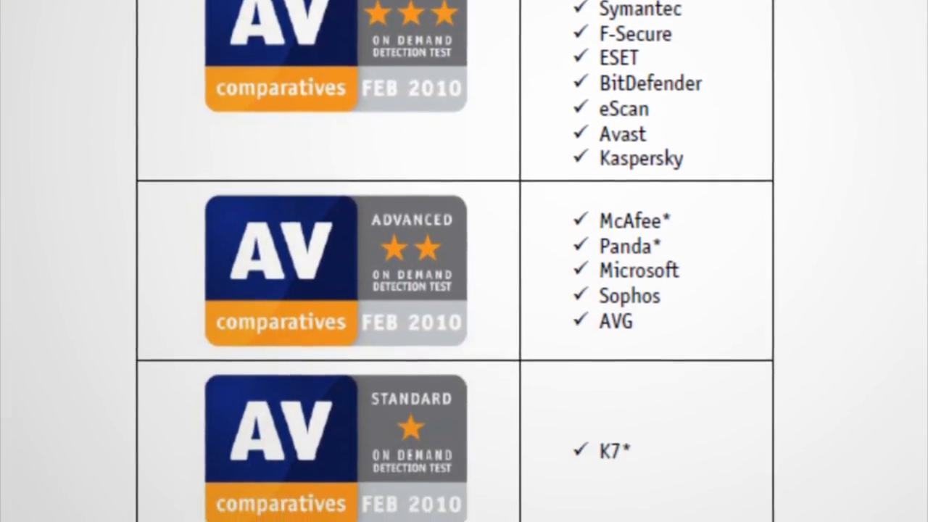
pyautogui.scroll(-3)
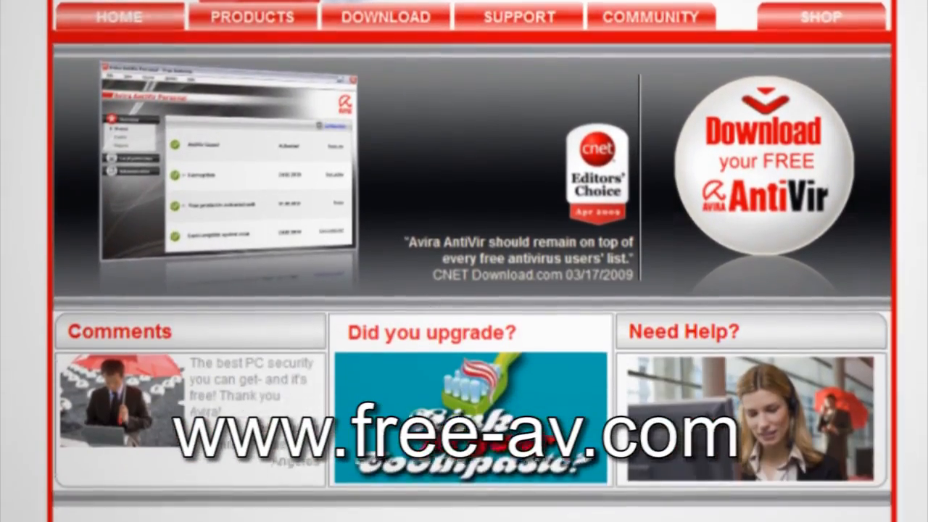
pyautogui.scroll(-3)
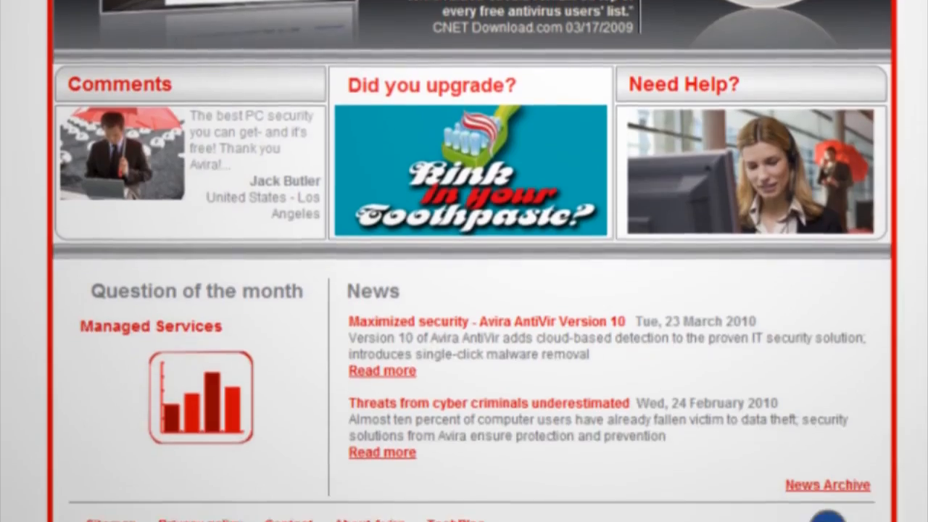